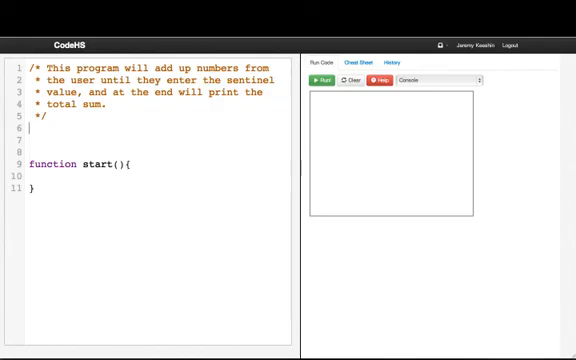
Declare 'var SENTINEL = -1;' above the start function
{"action": "type", "text": "var SENT"}
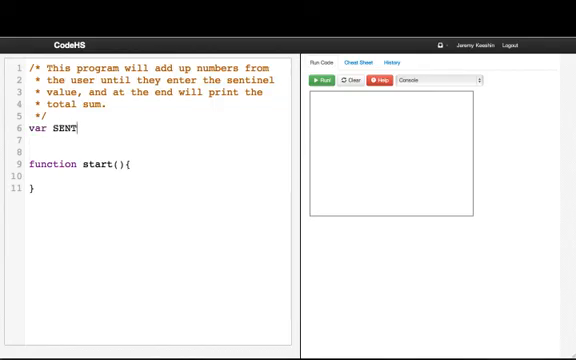
{"action": "type", "text": "INEL = -"}
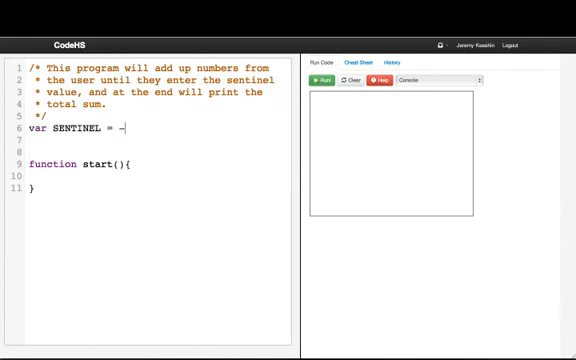
{"action": "type", "text": "1;"}
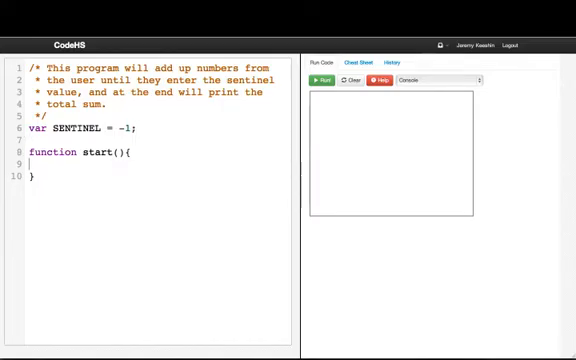
Inside start, declare 'var sum = 0;' and begin a new line for the loop
{"action": "type", "text": "v"}
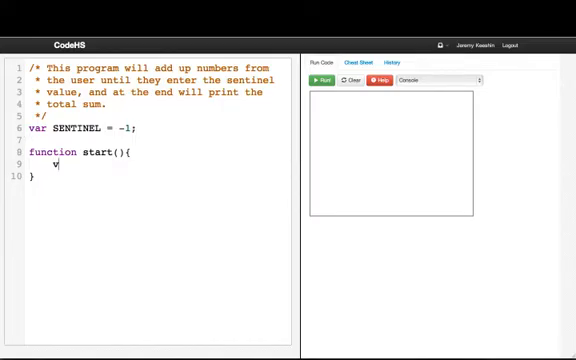
{"action": "type", "text": "ar sum = 0"}
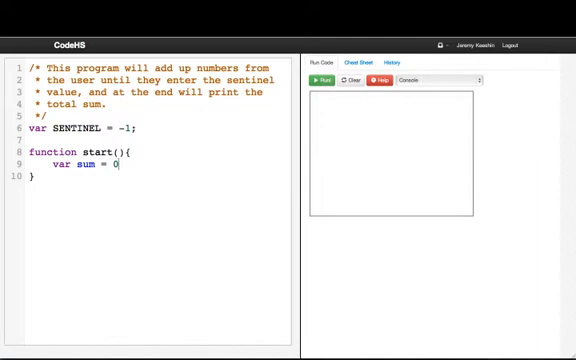
{"action": "type", "text": "0;"}
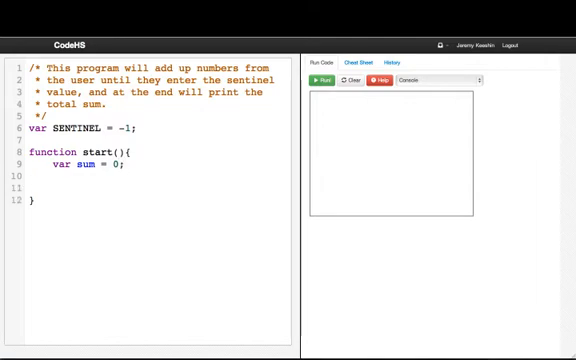
{"action": "left_click", "coordinate": [48, 190]}
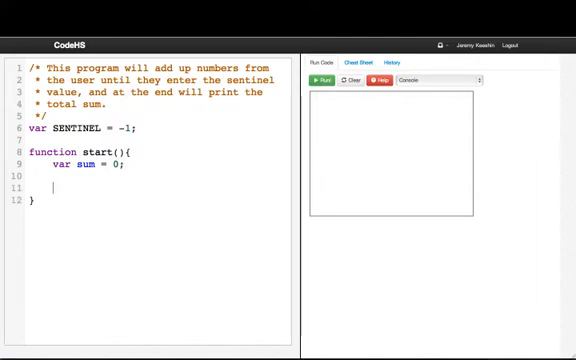
Add a 'while(true){' loop inside start and move into its body
{"action": "type", "text": "while(true"}
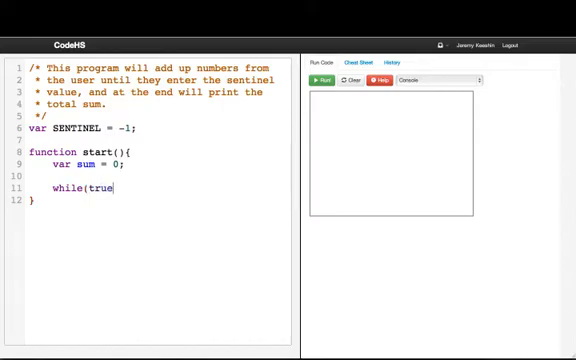
{"action": "type", "text": "){"}
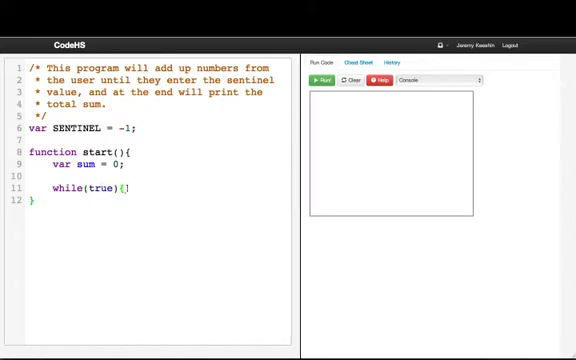
{"action": "key", "text": "enter"}
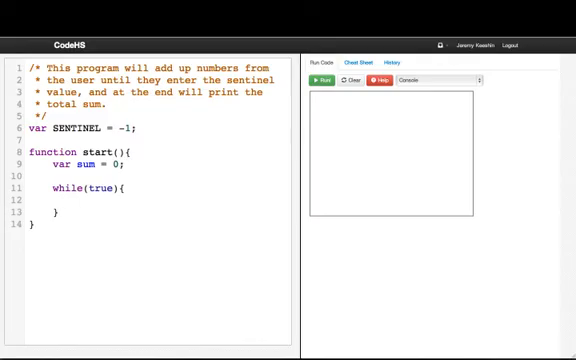
{"action": "left_click", "coordinate": [64, 188]}
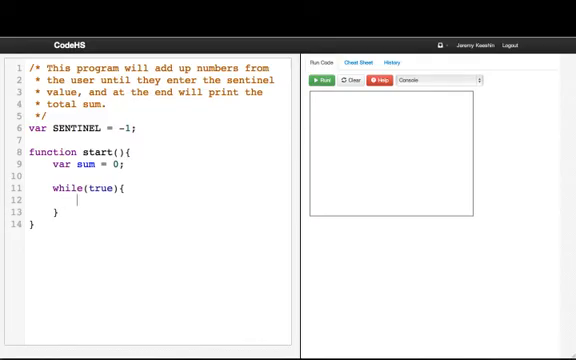
Read input with 'var num = readInt("Enter a number: ");' inside the loop
{"action": "type", "text": "var"}
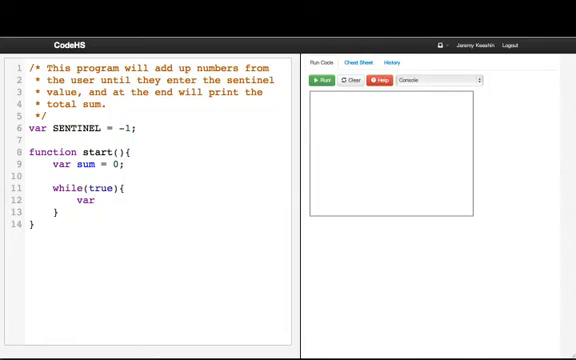
{"action": "type", "text": "num = readInt(\"Enter a nu"}
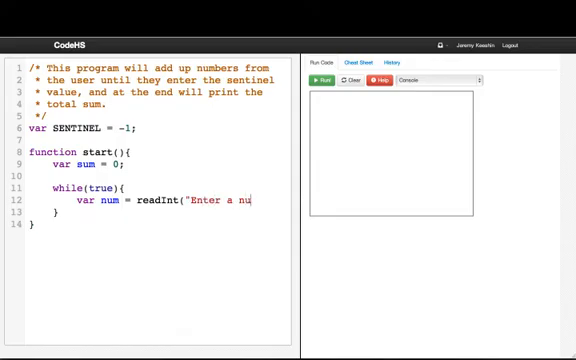
{"action": "type", "text": "mber:\");"}
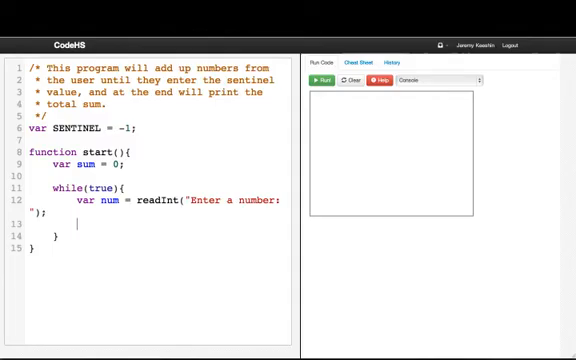
Break when num == SENTINEL, otherwise add it with 'sum += num;'
{"action": "type", "text": "if(num"}
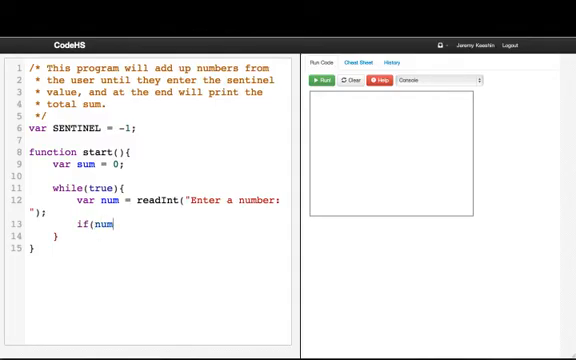
{"action": "type", "text": "== SENTINEL"}
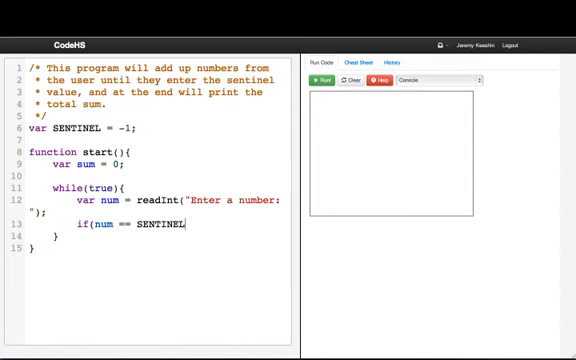
{"action": "type", "text": "){"}
{"action": "type", "text": "break;"}
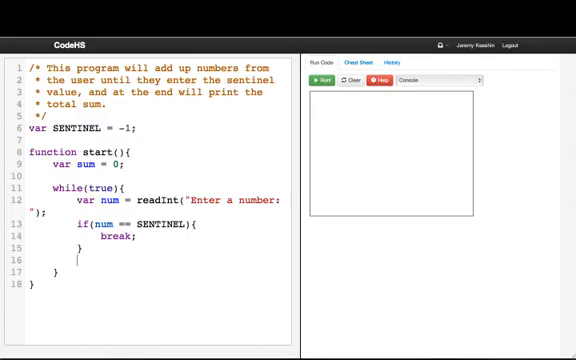
{"action": "type", "text": "sum"}
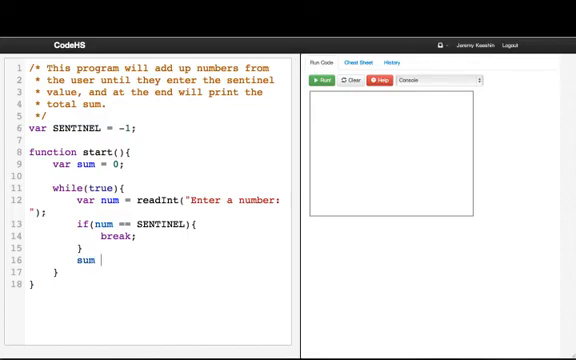
{"action": "type", "text": "+= num;"}
{"action": "type", "text": "p"}
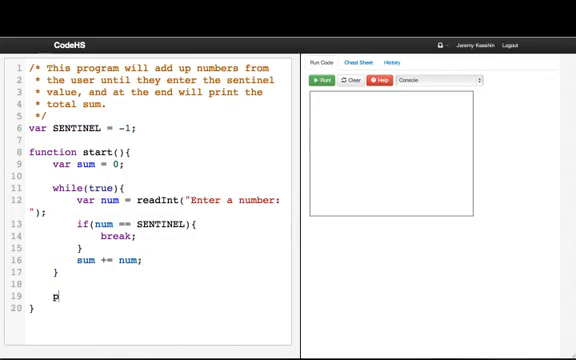
After the loop, print the result with println("The total was: " + sum)
{"action": "type", "text": "rintln(\""}
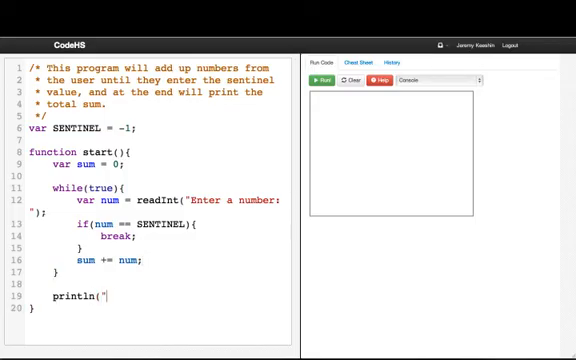
{"action": "type", "text": "The total was: \" + sum);"}
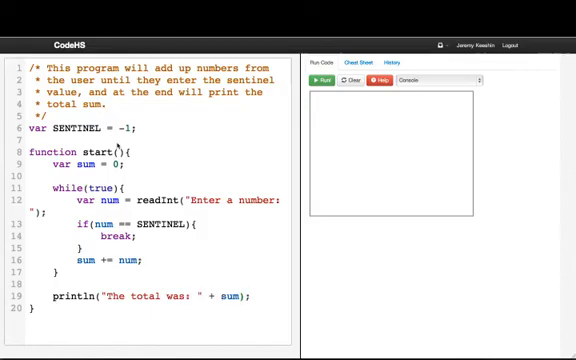
Run the program entering 4, 15, 3, 108, 4 and -1, printing a total of 134
{"action": "left_click", "coordinate": [316, 82]}
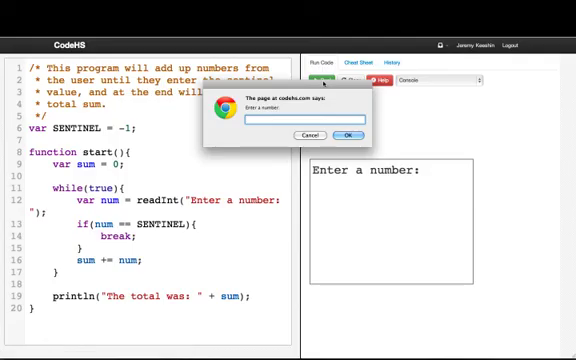
{"action": "left_click", "coordinate": [348, 136]}
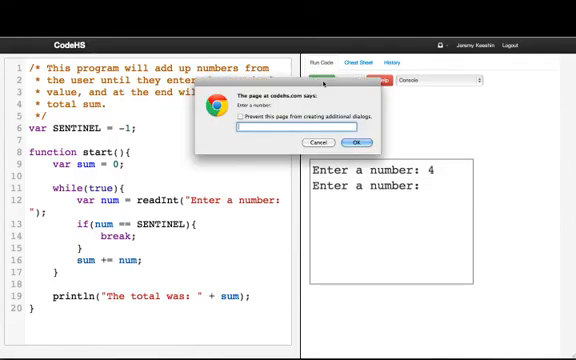
{"action": "left_click", "coordinate": [368, 140]}
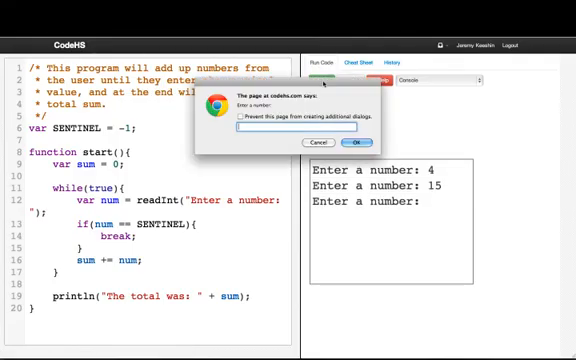
{"action": "type", "text": "1"}
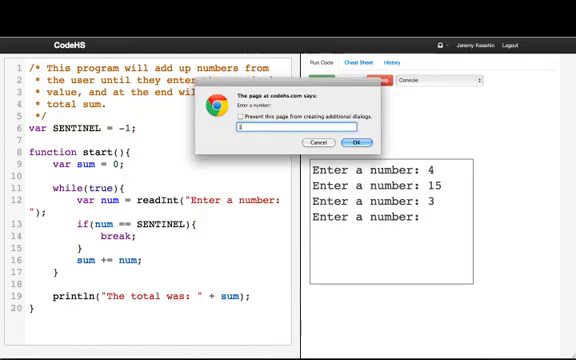
{"action": "left_click", "coordinate": [368, 140]}
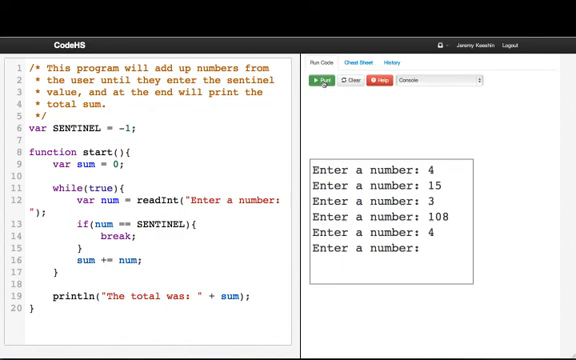
{"action": "type", "text": "-1"}
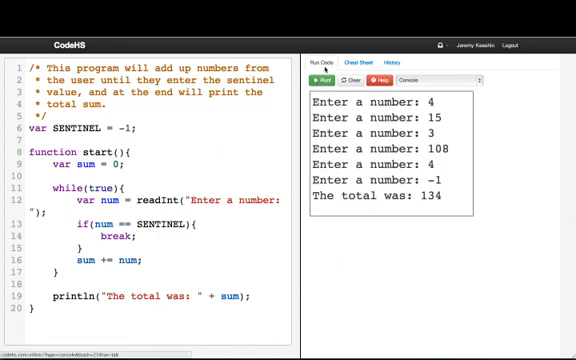
Run again with 2, 3 and -1, printing 'The total was: 5'
{"action": "left_click", "coordinate": [316, 72]}
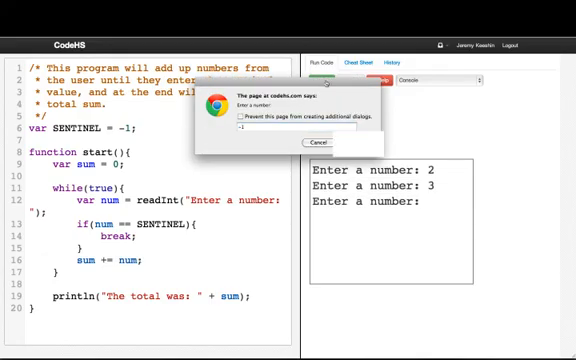
{"action": "left_click", "coordinate": [320, 140]}
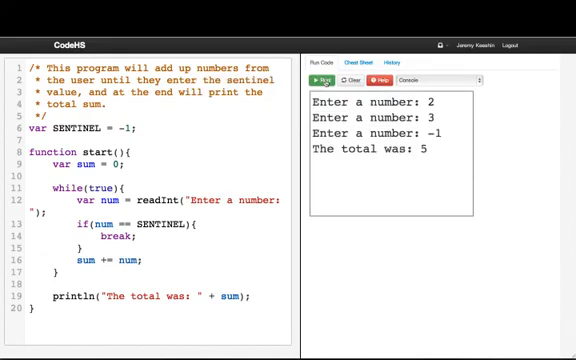